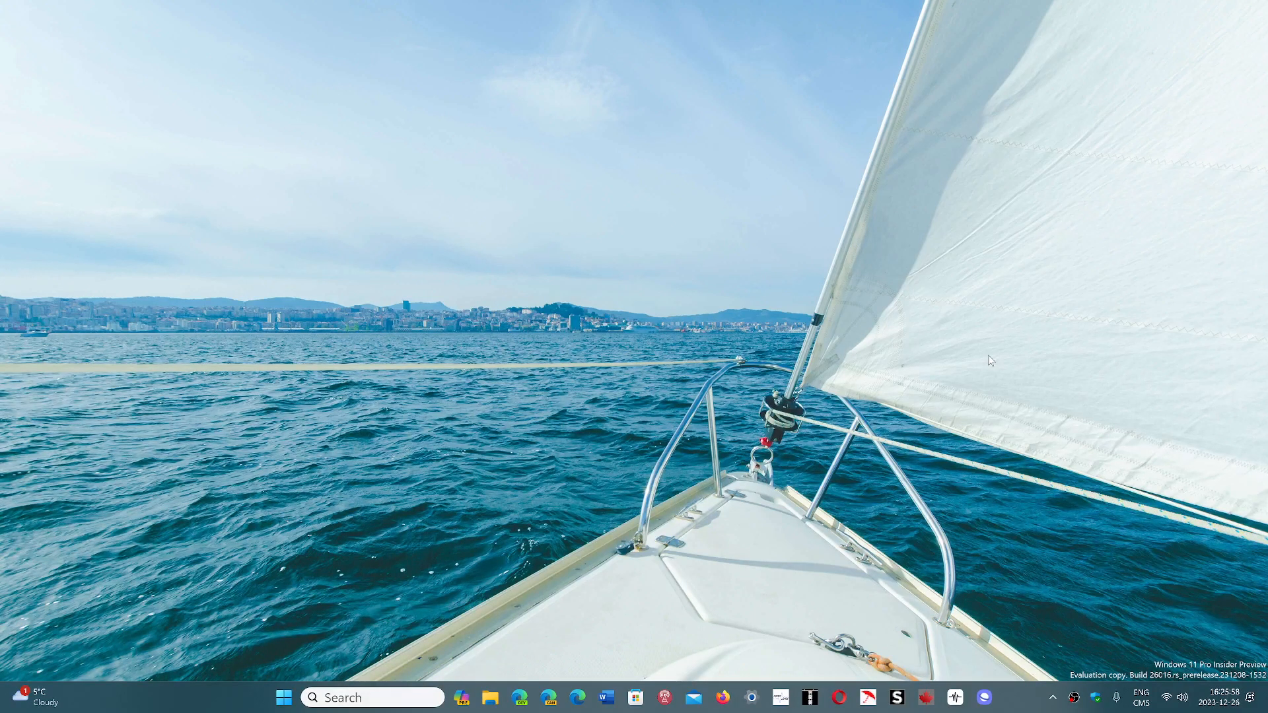
{"action": "mouse_move", "coordinate": [762, 510]}
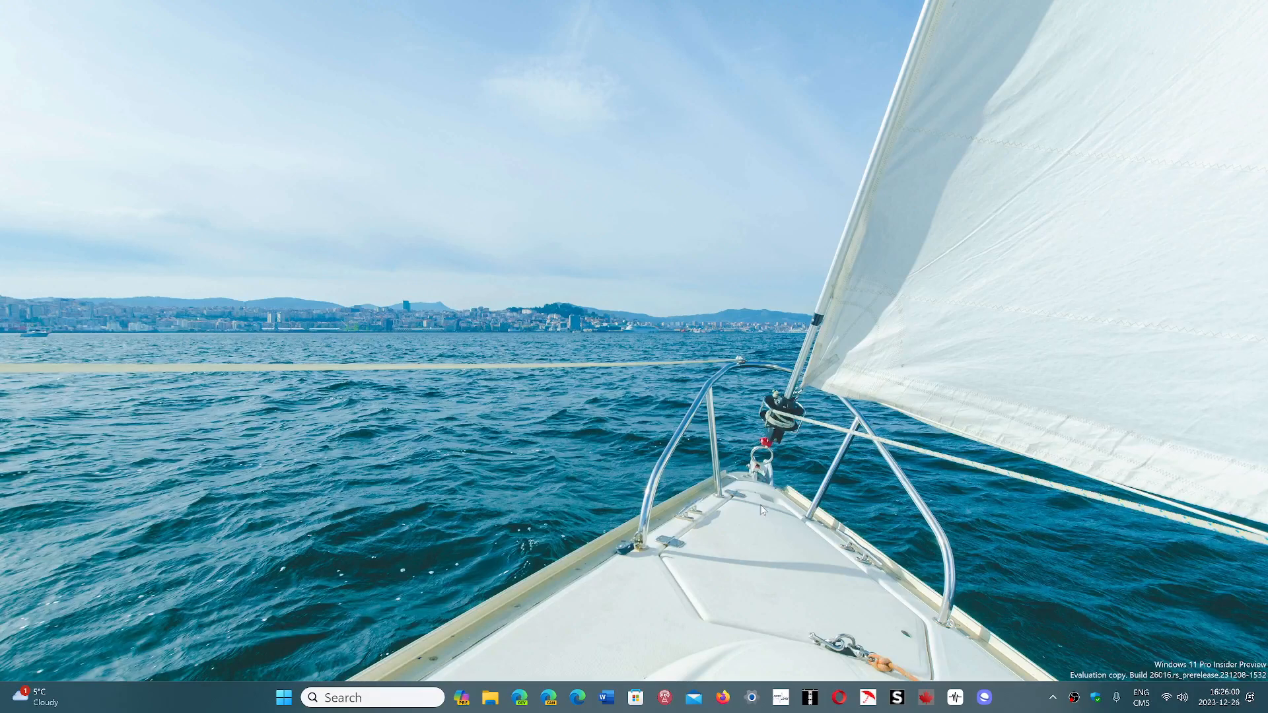
{"action": "mouse_move", "coordinate": [499, 463]}
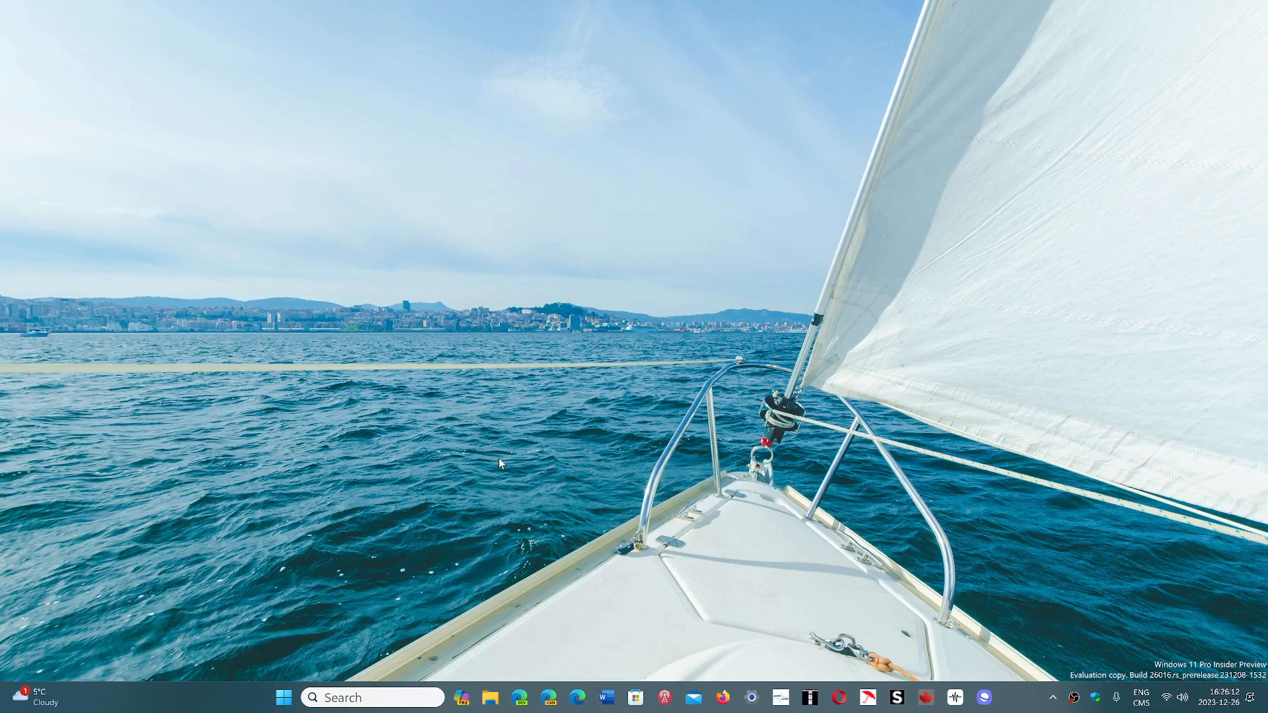
{"action": "mouse_move", "coordinate": [499, 362]}
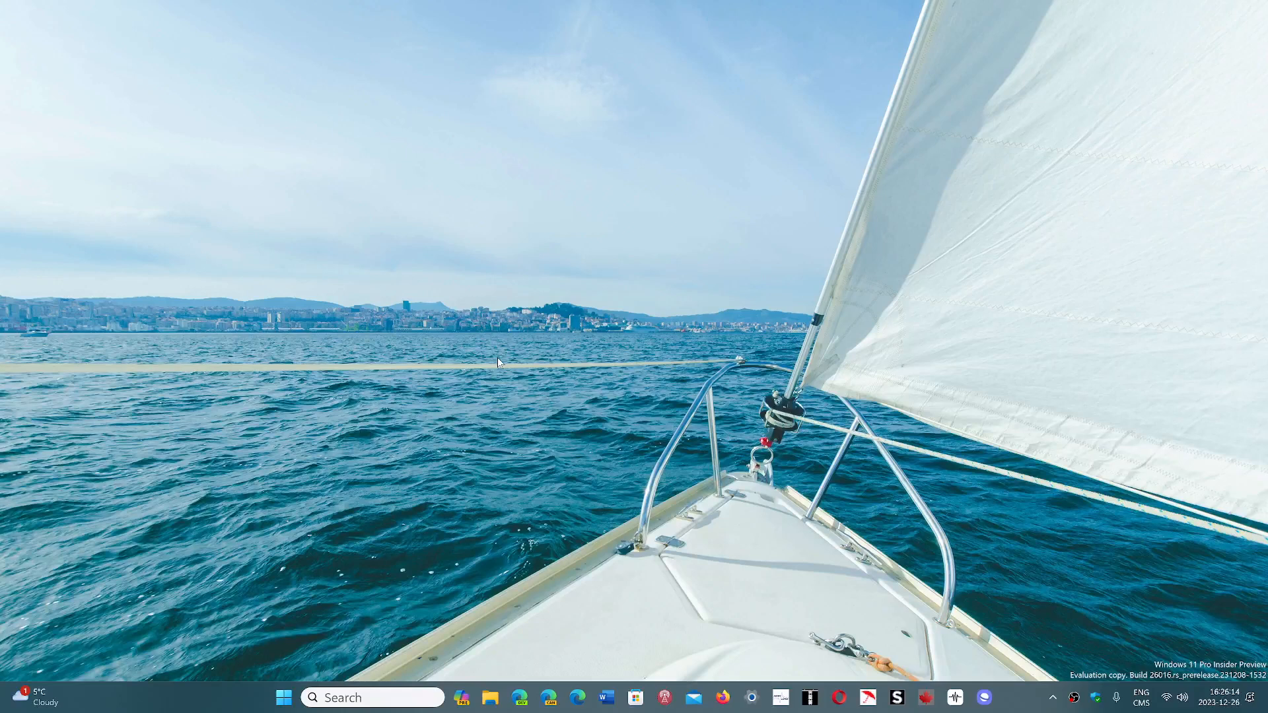
{"action": "mouse_move", "coordinate": [697, 399]}
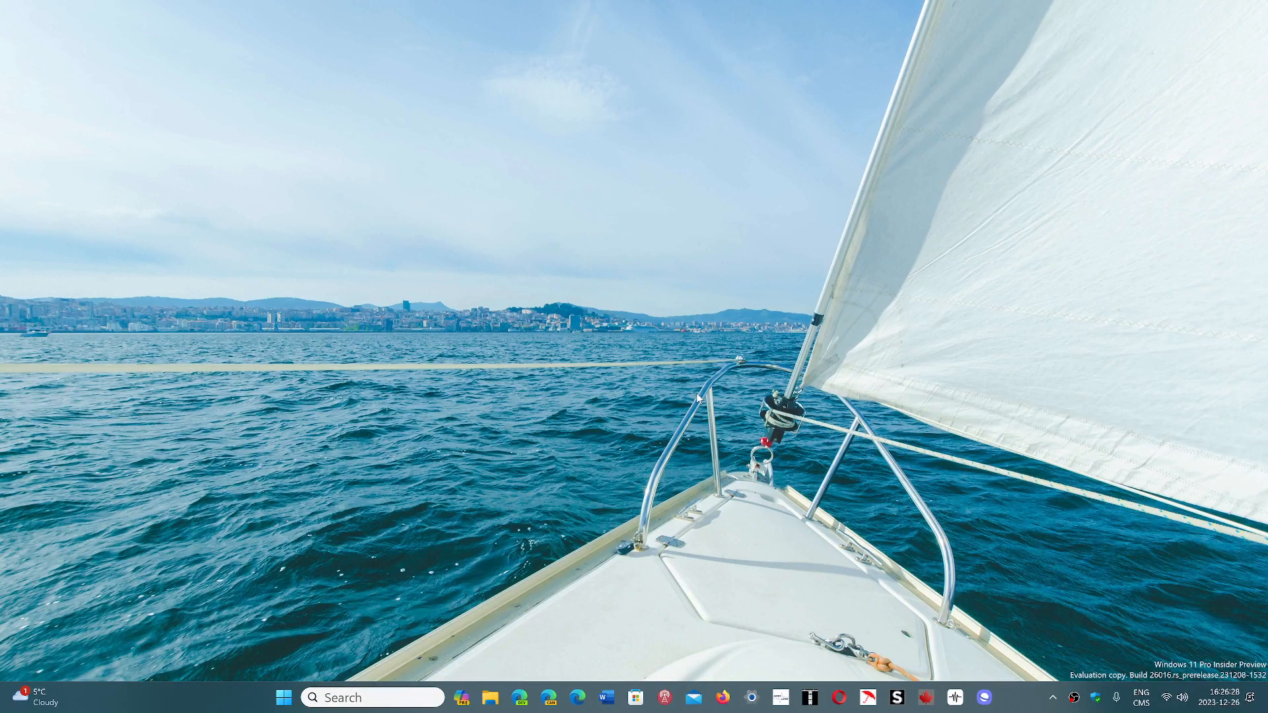
{"action": "mouse_move", "coordinate": [427, 572]}
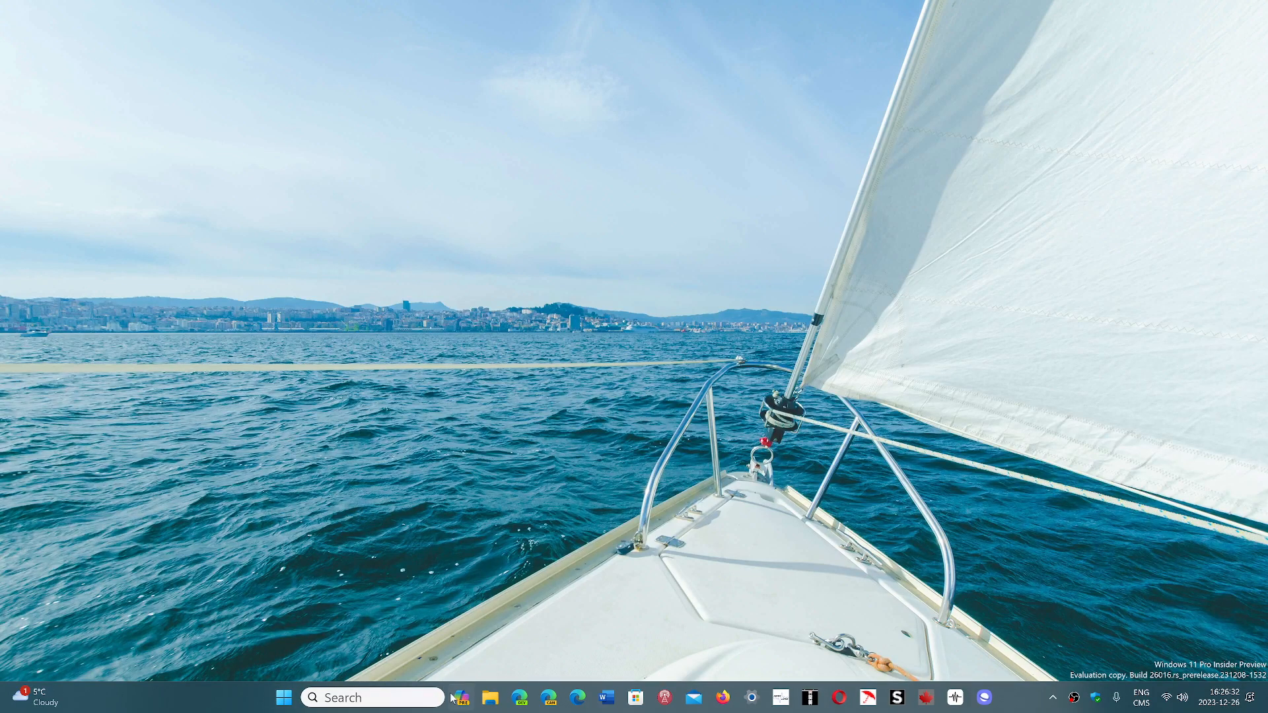
{"action": "mouse_move", "coordinate": [551, 697]}
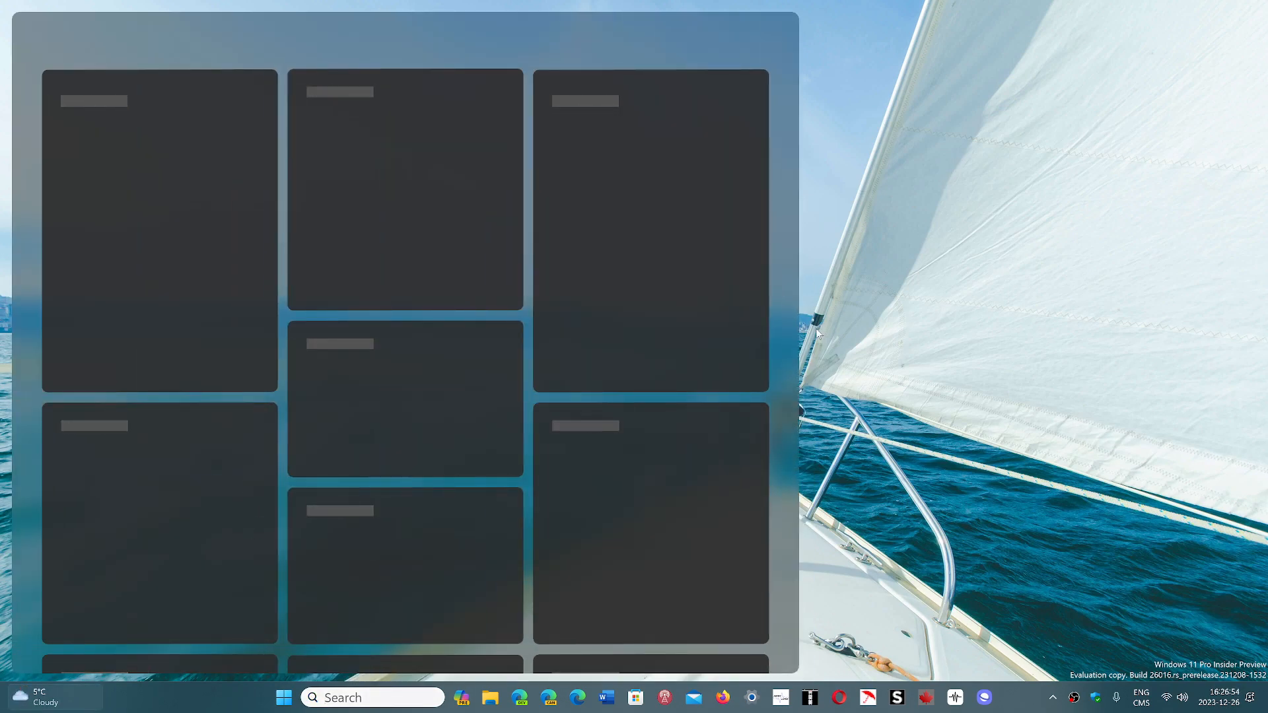
{"action": "mouse_move", "coordinate": [965, 333]}
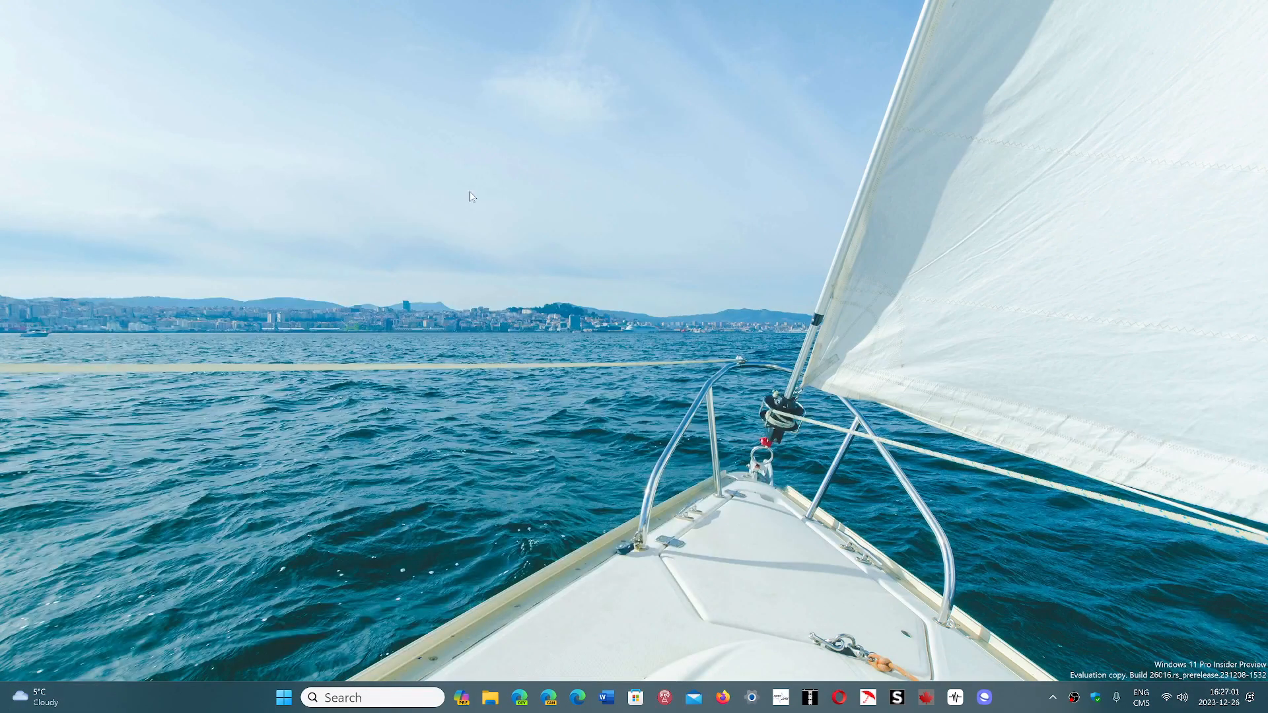
{"action": "mouse_move", "coordinate": [544, 430]}
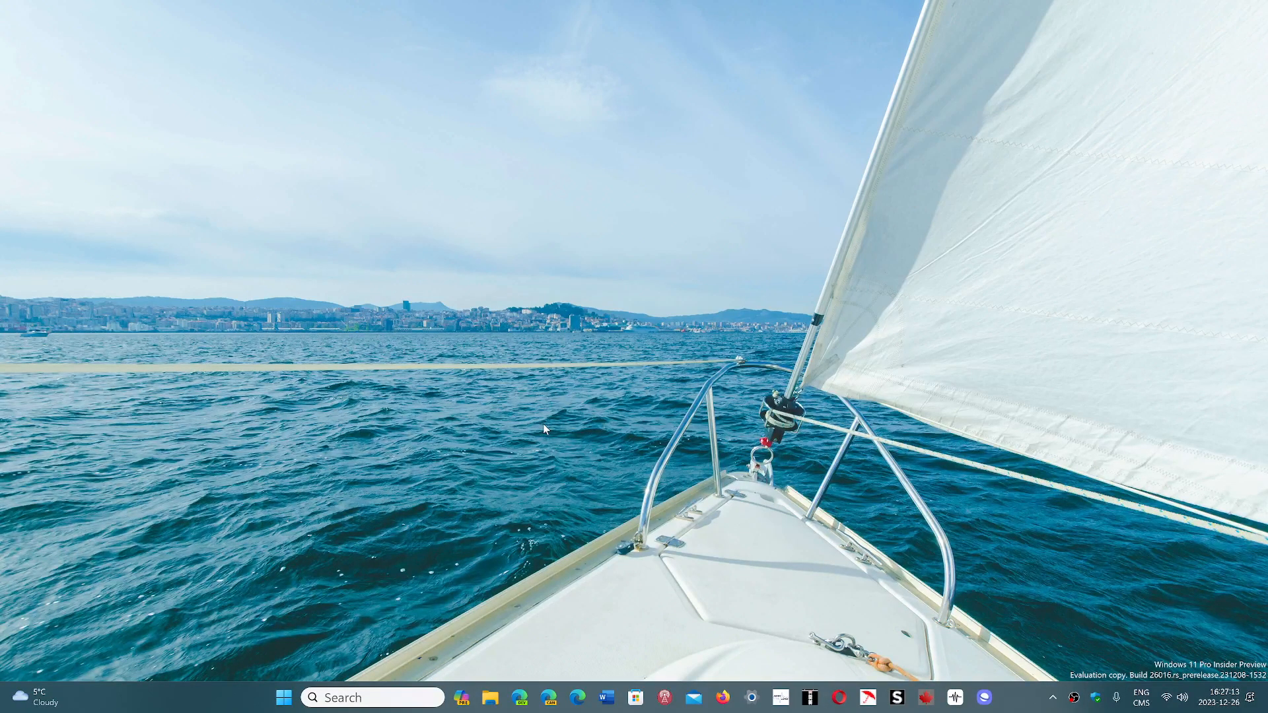
{"action": "mouse_move", "coordinate": [508, 502]}
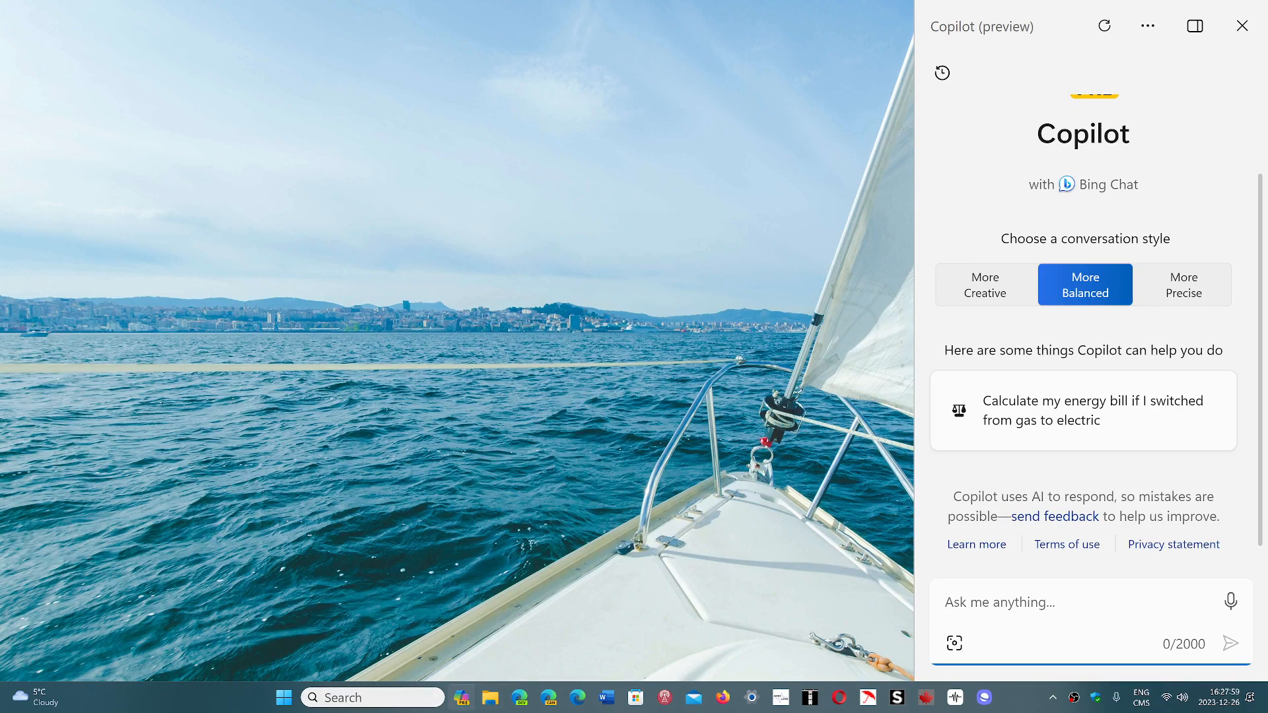
{"action": "left_click", "coordinate": [283, 697]}
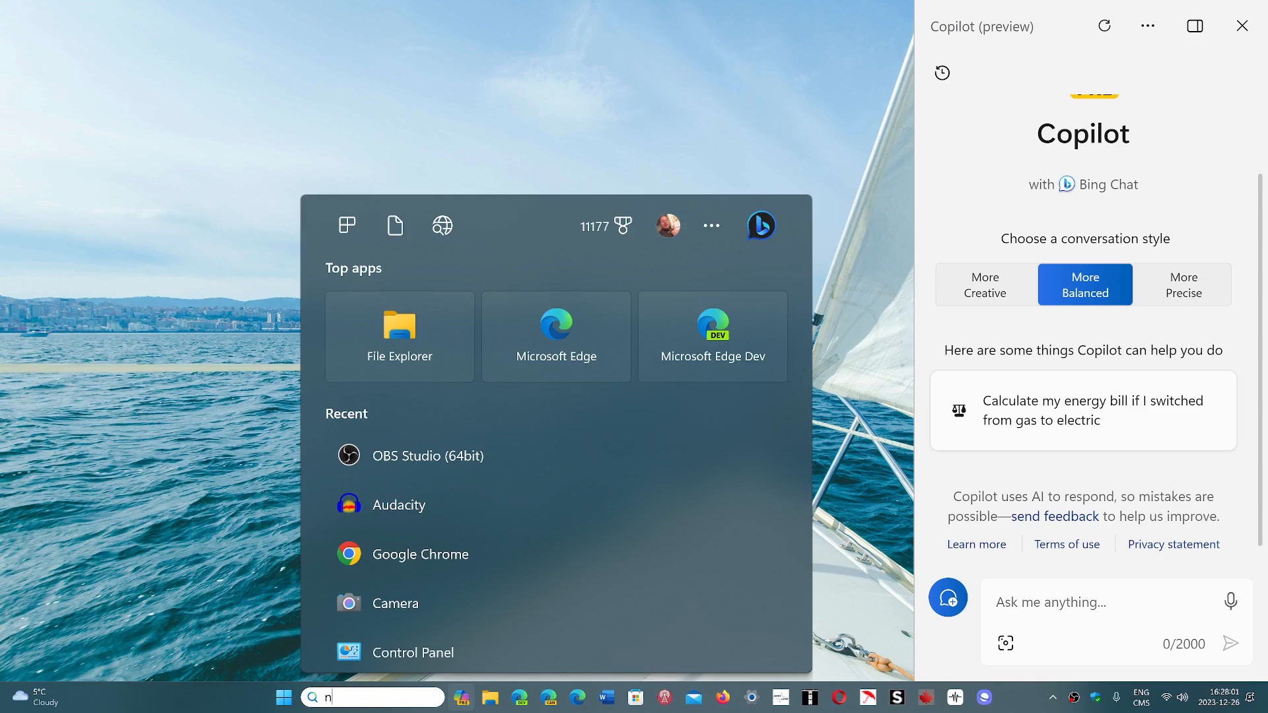
{"action": "type", "text": "otepad"}
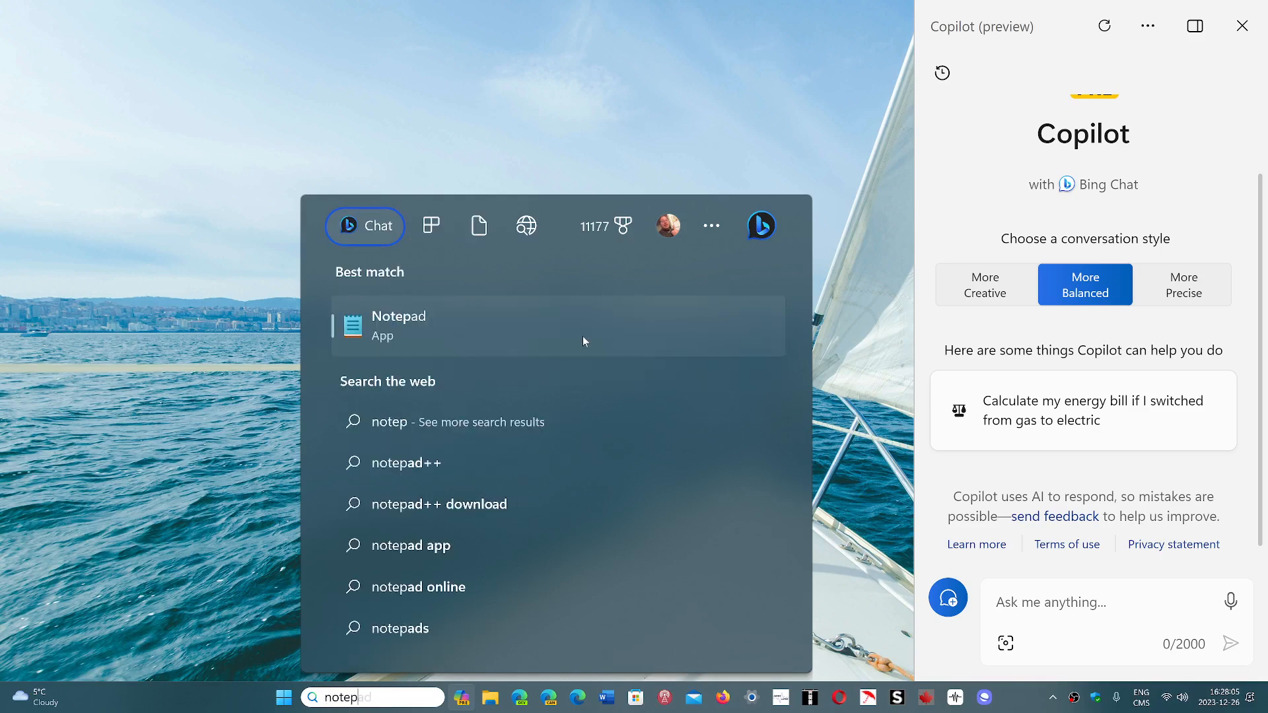
{"action": "left_click", "coordinate": [398, 325]}
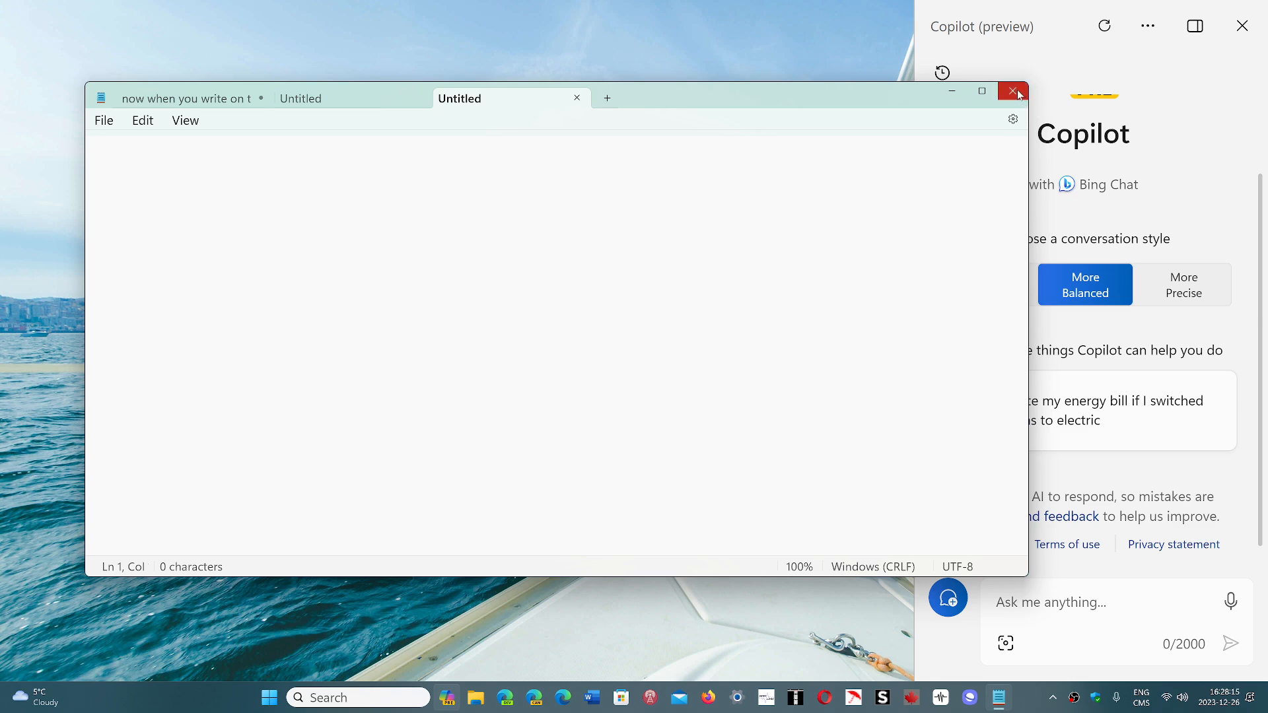
{"action": "left_click", "coordinate": [1014, 91]}
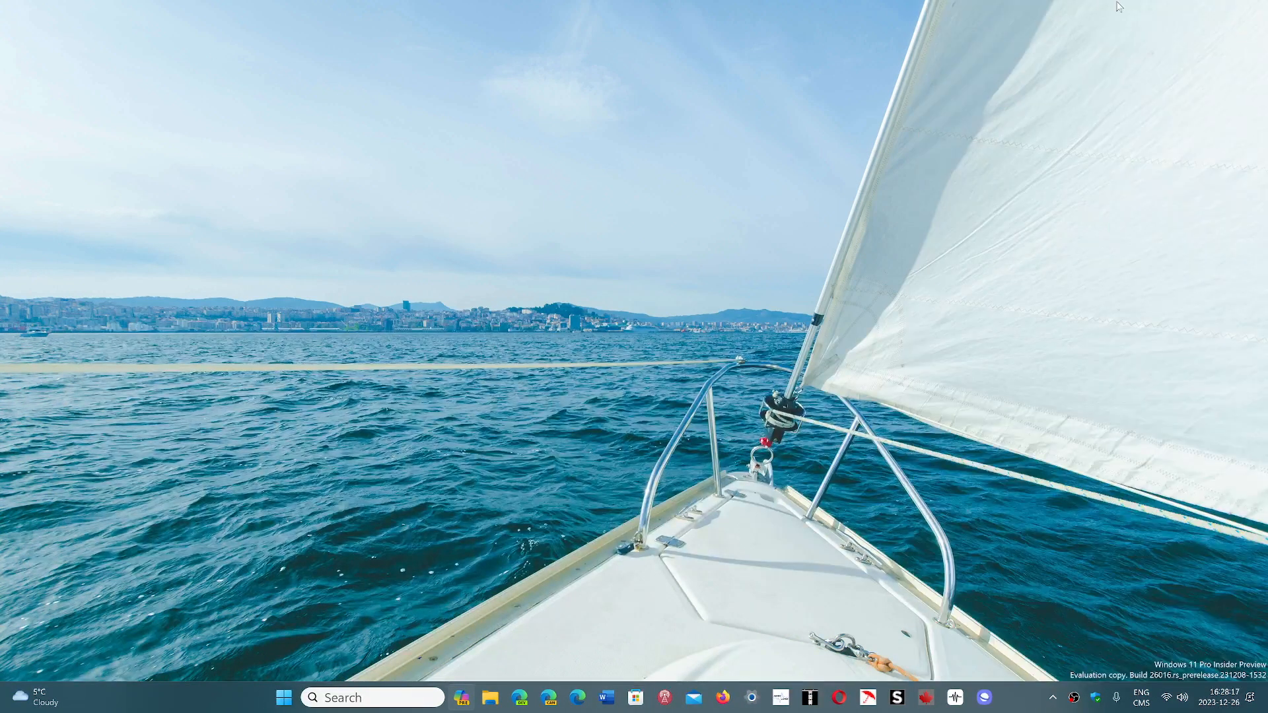
{"action": "mouse_move", "coordinate": [788, 251]}
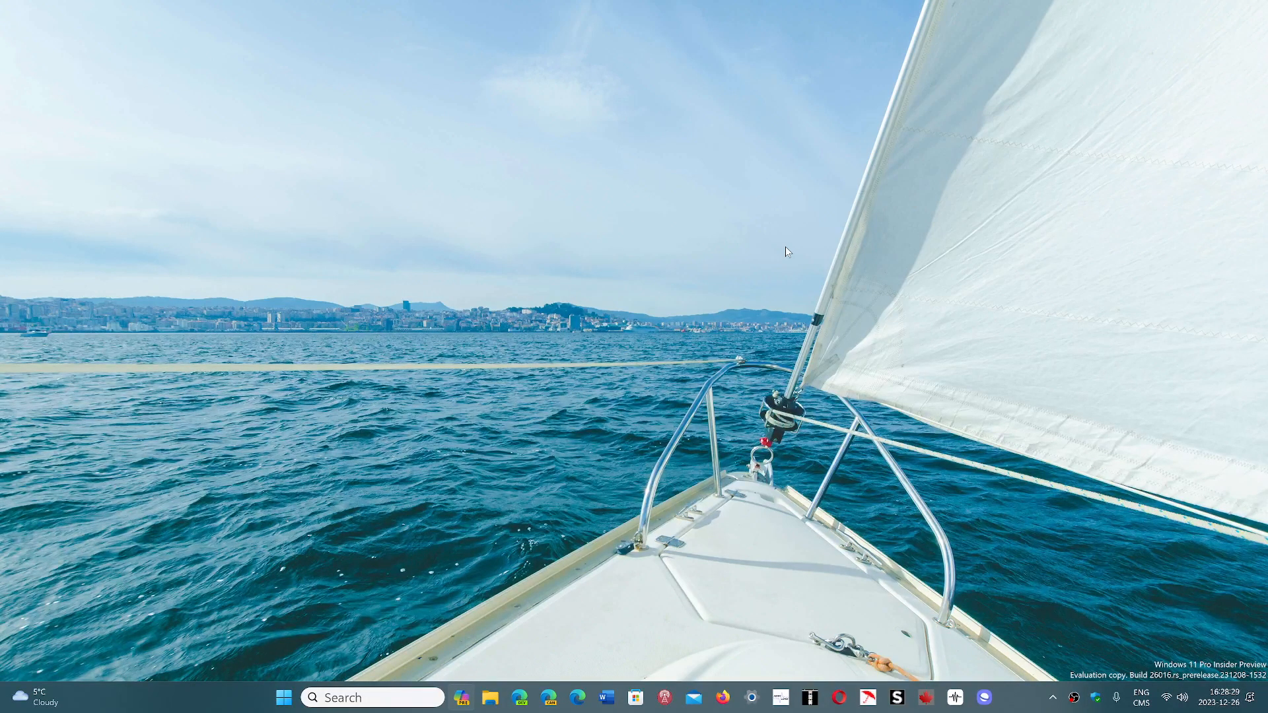
{"action": "mouse_move", "coordinate": [860, 456]}
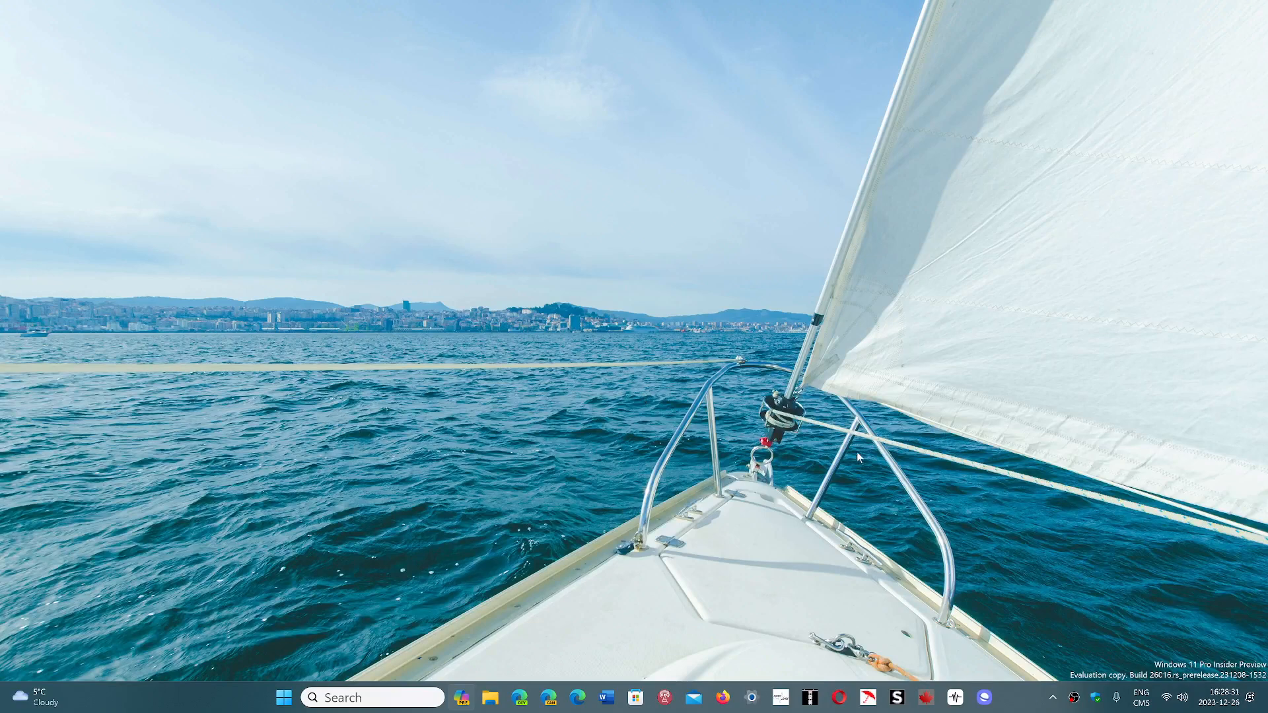